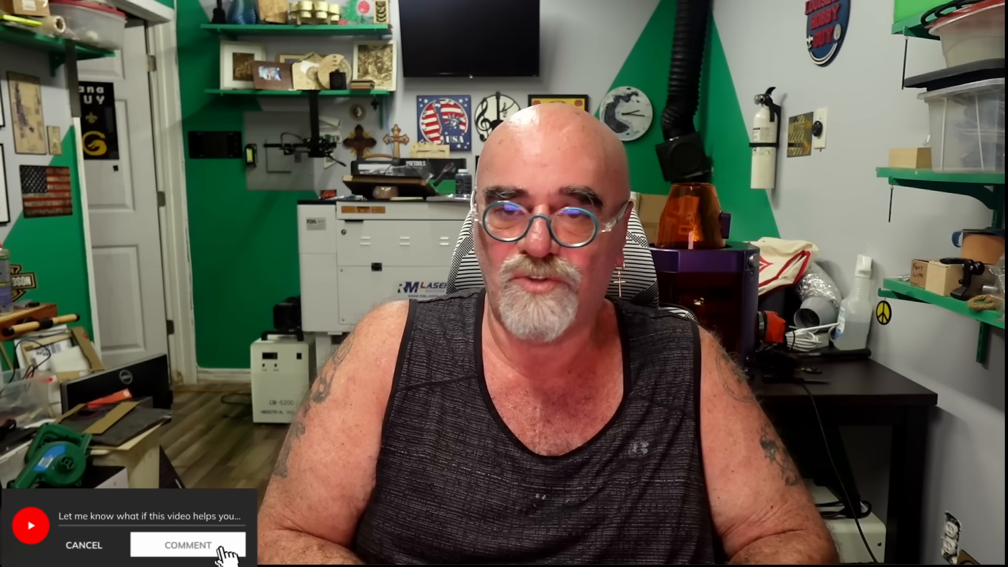
{"action": "left_click", "coordinate": [188, 546]}
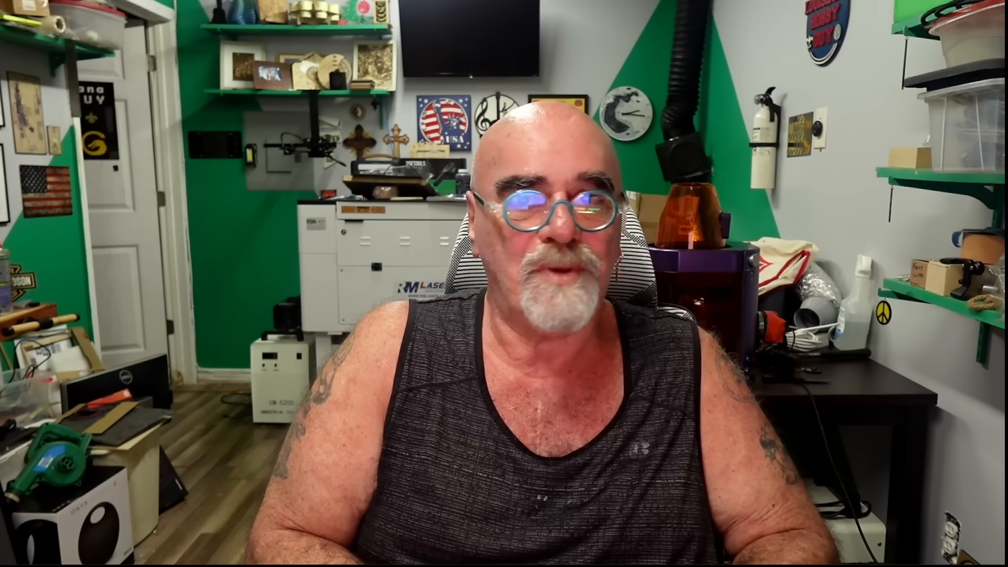